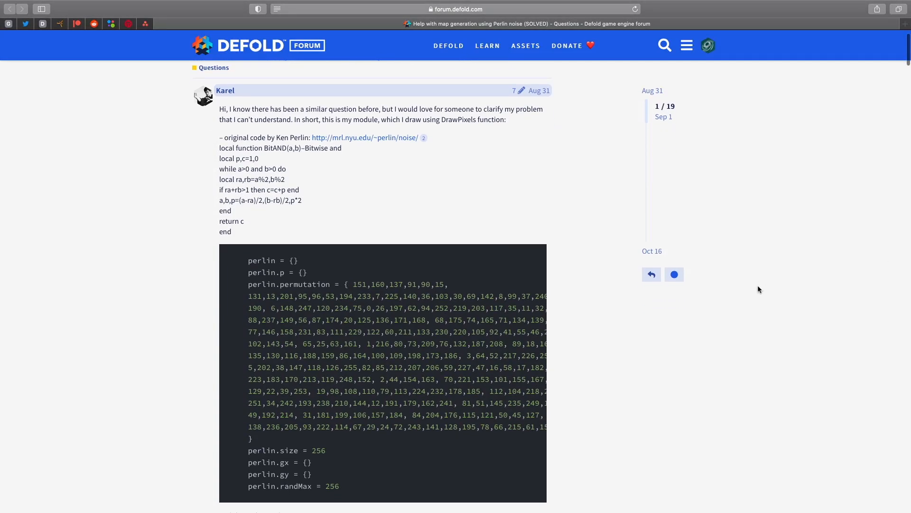
- Scroll through map.script to review the terrain-generation code while the preview runs
scroll(down, 3)
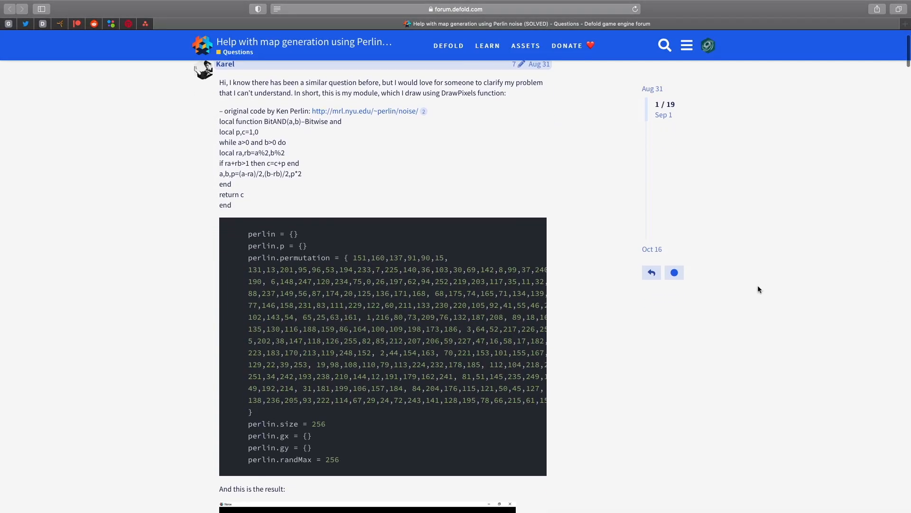
scroll(down, 3)
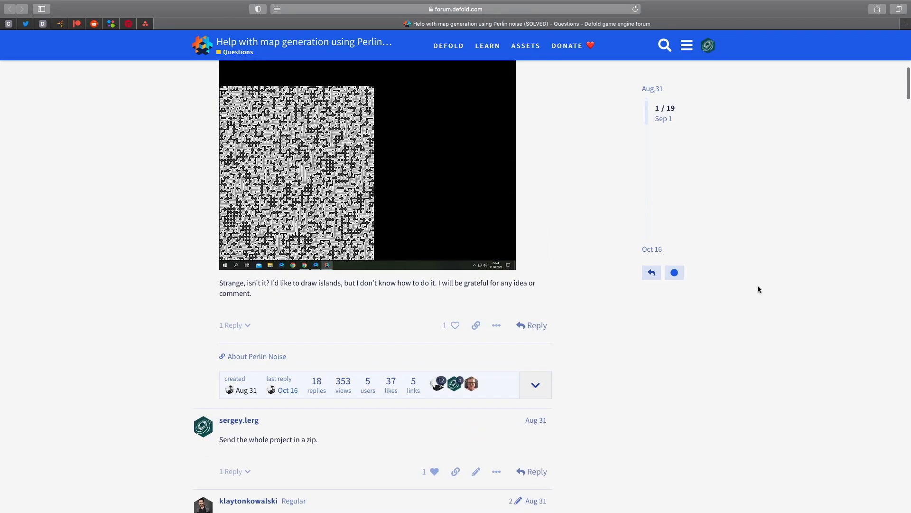
scroll(down, 3)
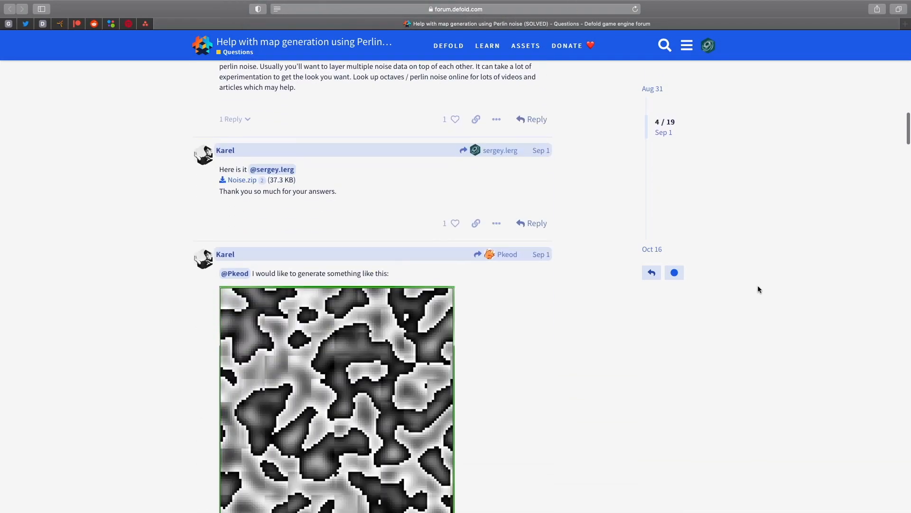
scroll(down, 3)
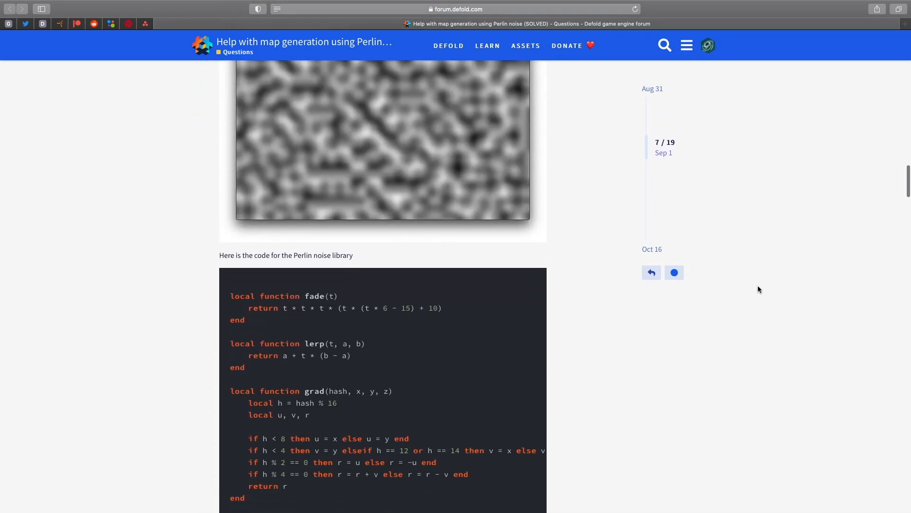
scroll(down, 3)
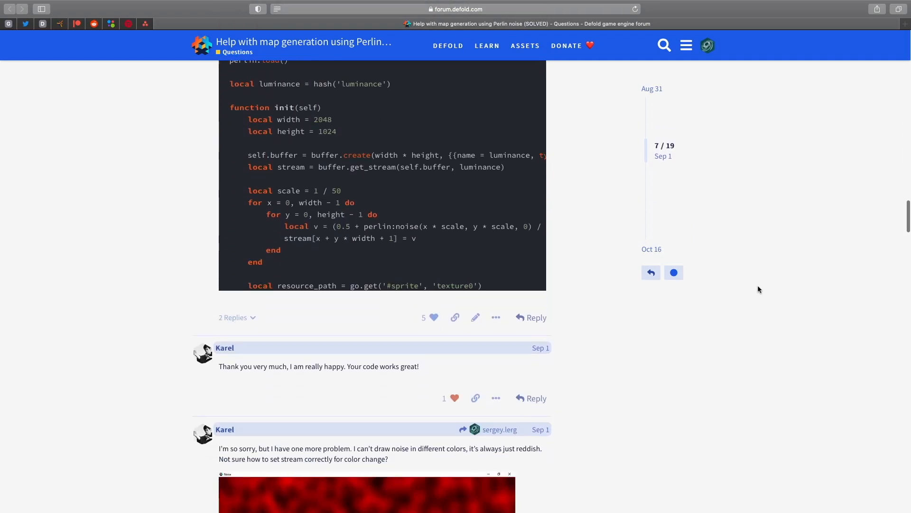
scroll(down, 3)
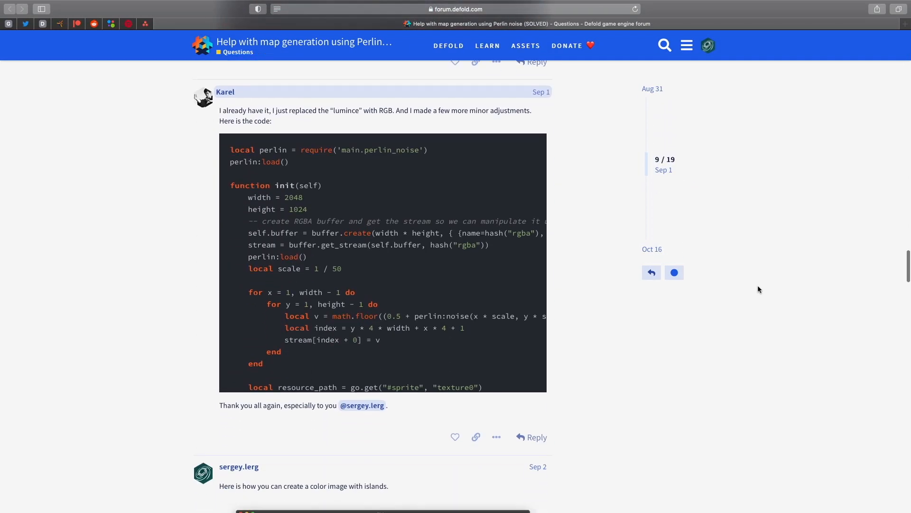
scroll(down, 3)
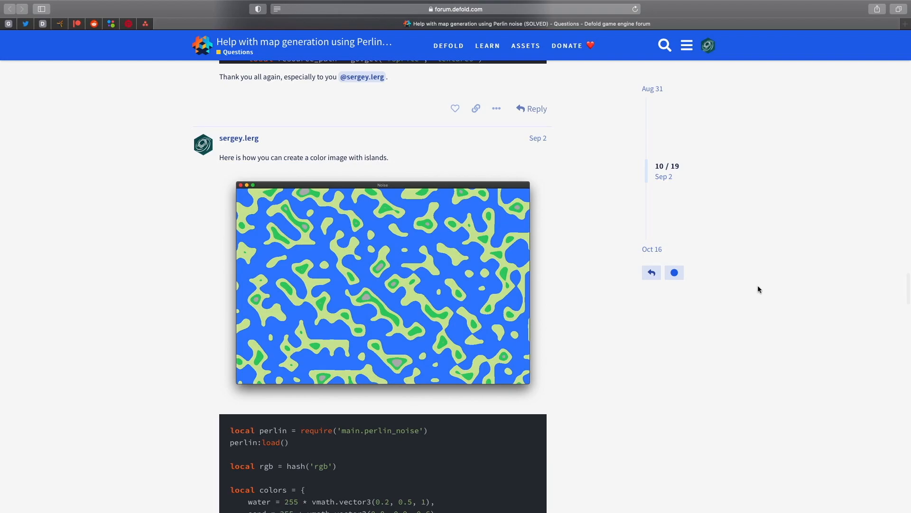
scroll(down, 3)
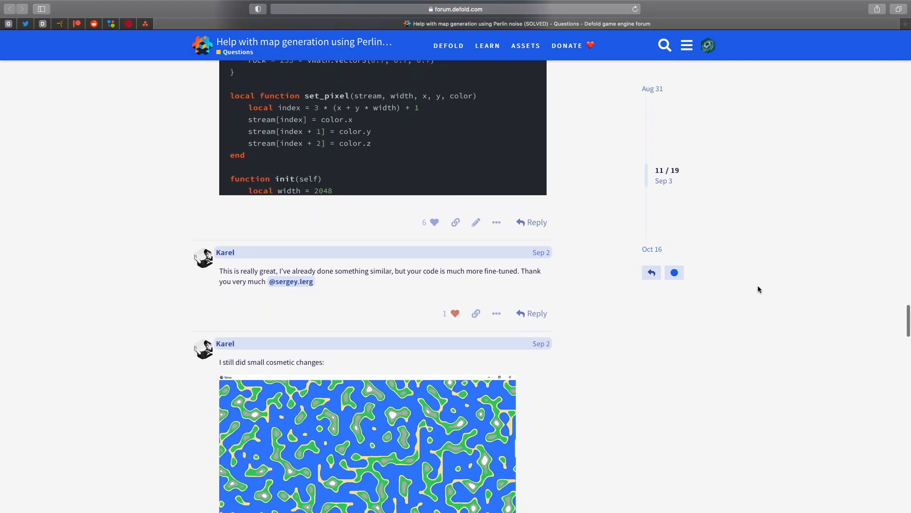
scroll(down, 3)
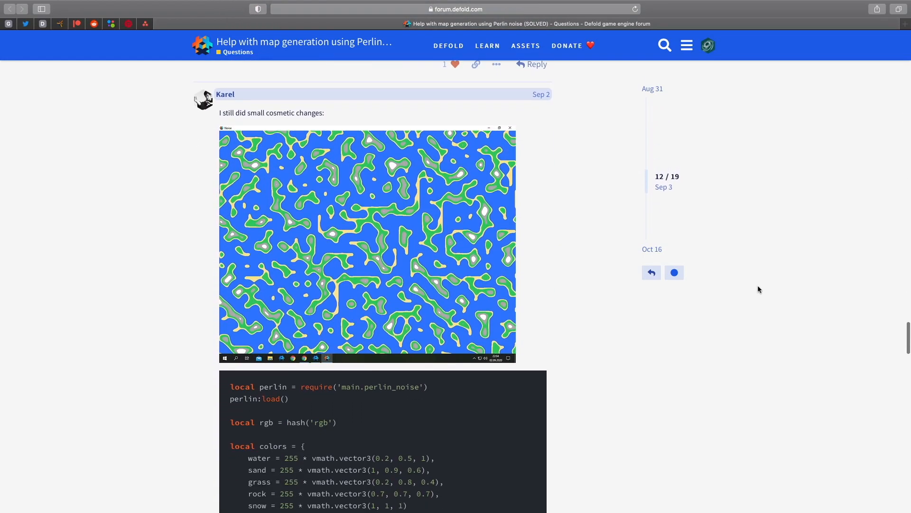
scroll(down, 3)
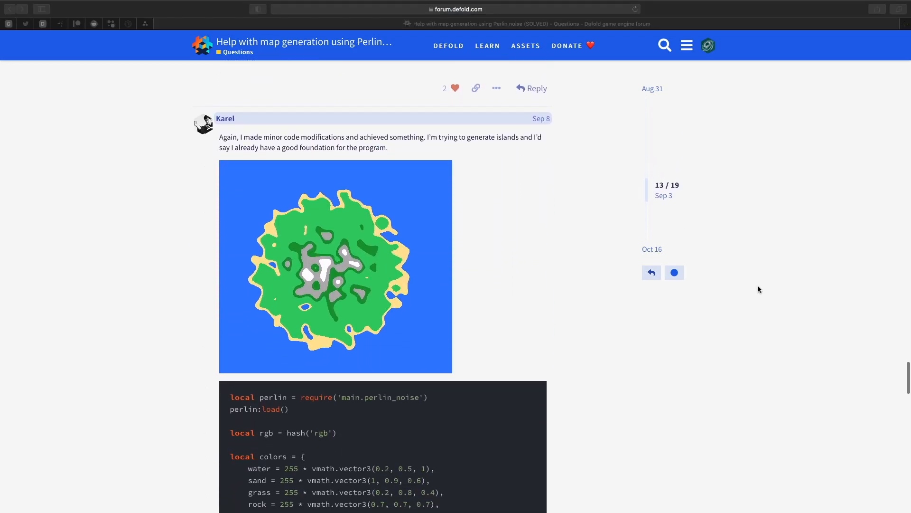
scroll(down, 3)
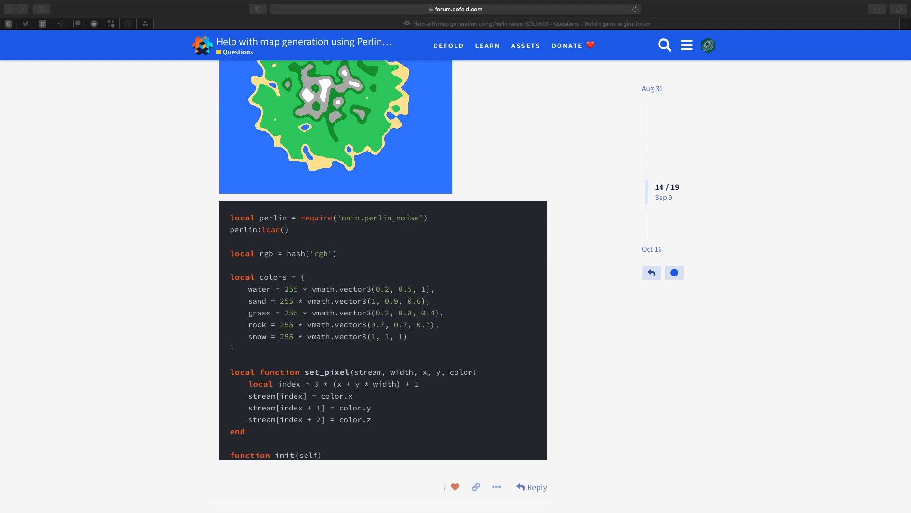
scroll(down, 3)
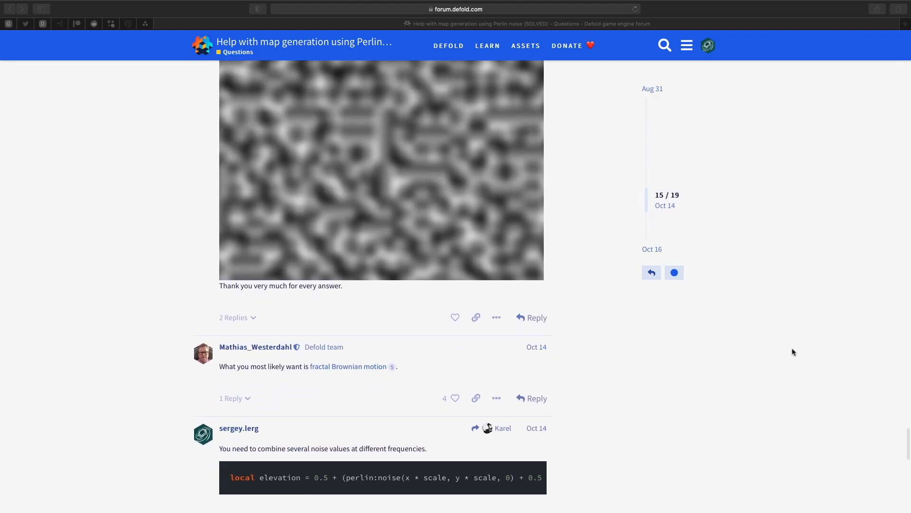
scroll(up, 3)
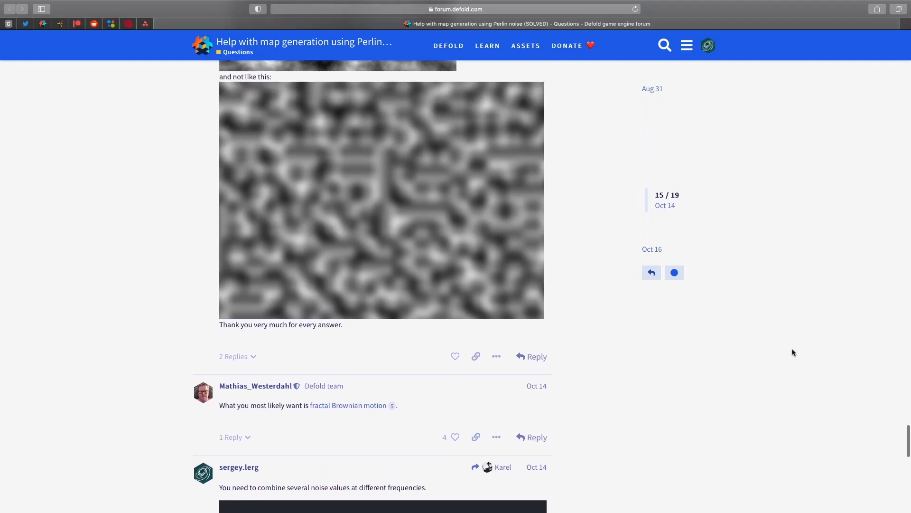
scroll(down, 3)
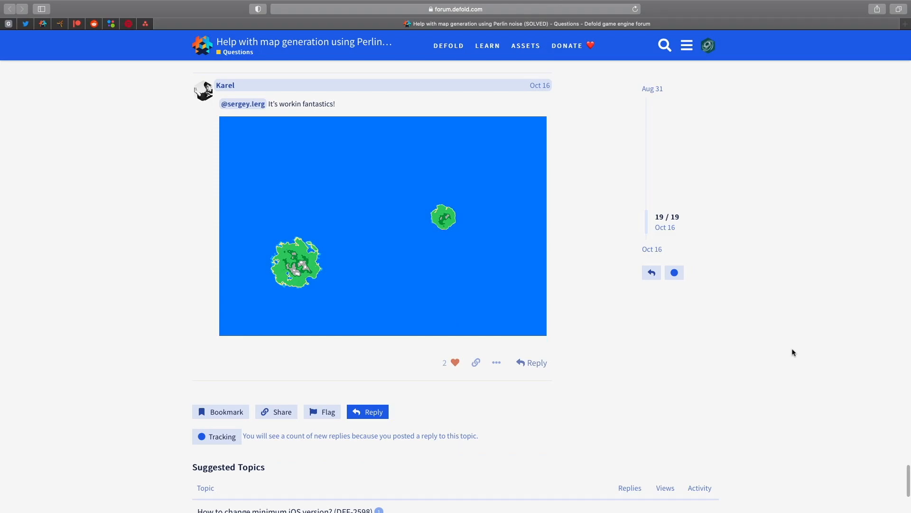
scroll(up, 3)
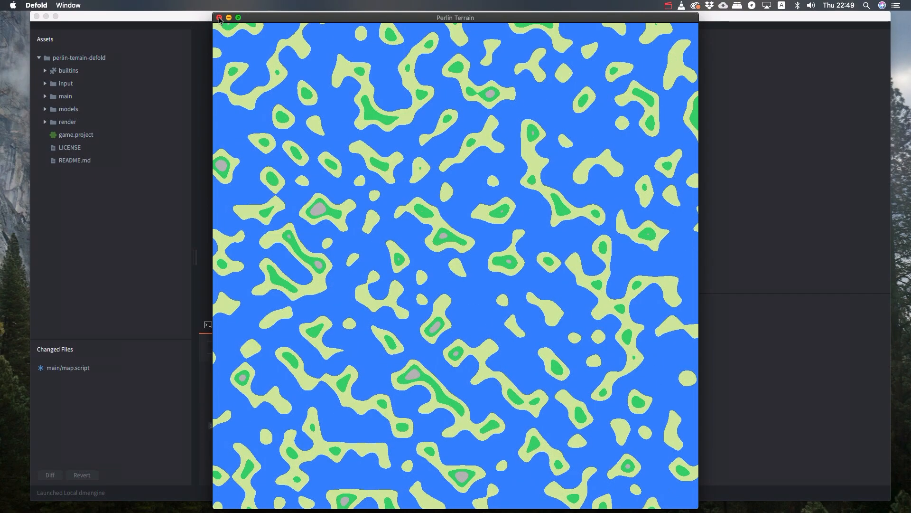
- Close the Perlin Terrain game window and return to the single-octave noise line in map.script
click(219, 17)
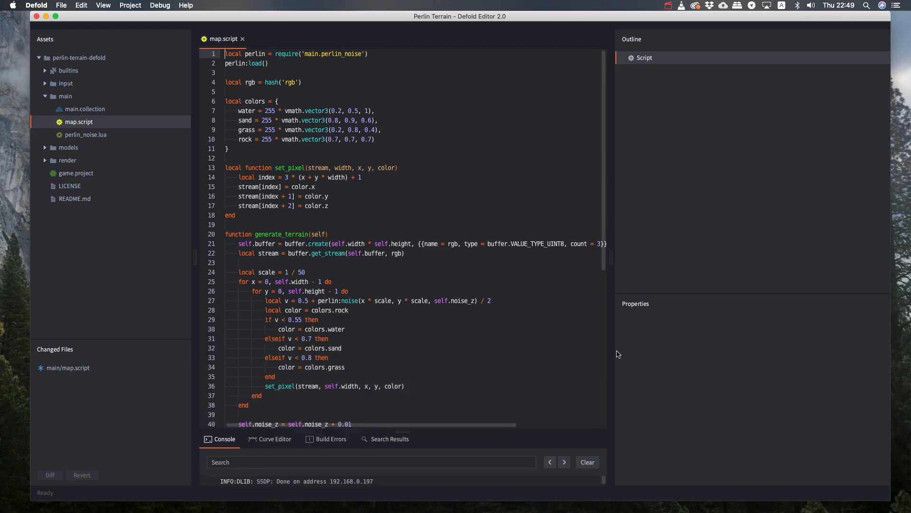
scroll(down, 3)
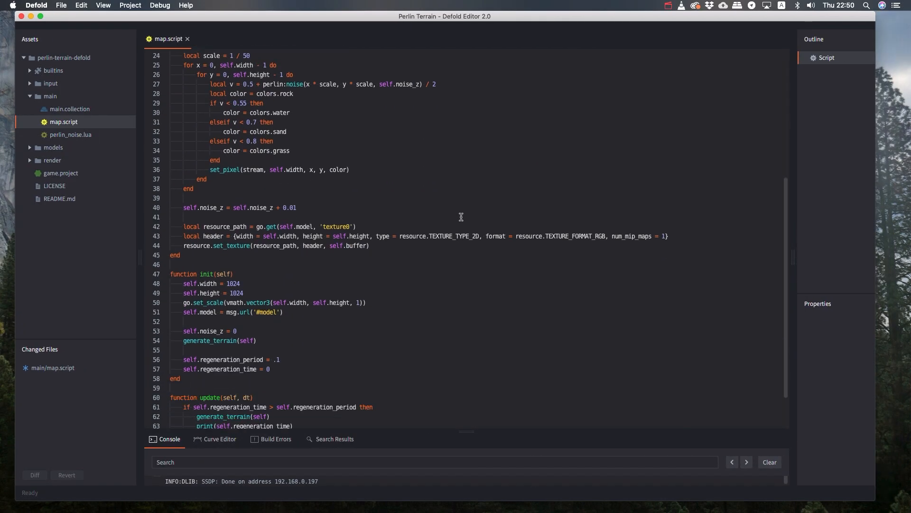
scroll(down, 3)
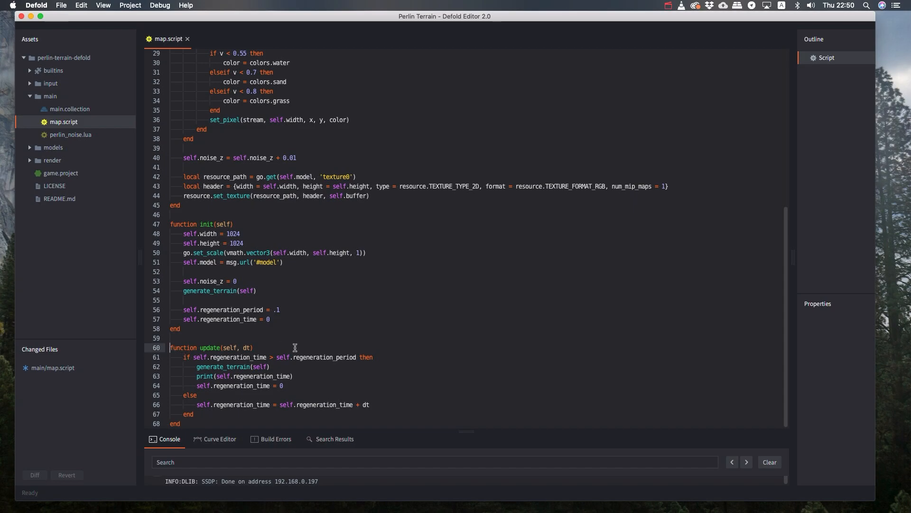
scroll(up, 3)
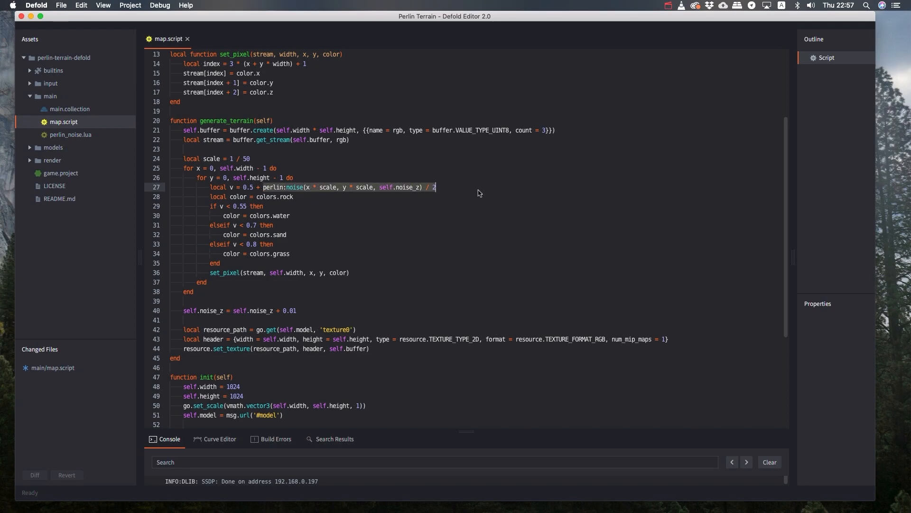
- Extend the noise line with 0.5× and 0.25× higher-frequency Perlin octaves for elevation
text(+ perlin:noise(x * scale, y * scale, self.noise_z) / 2)
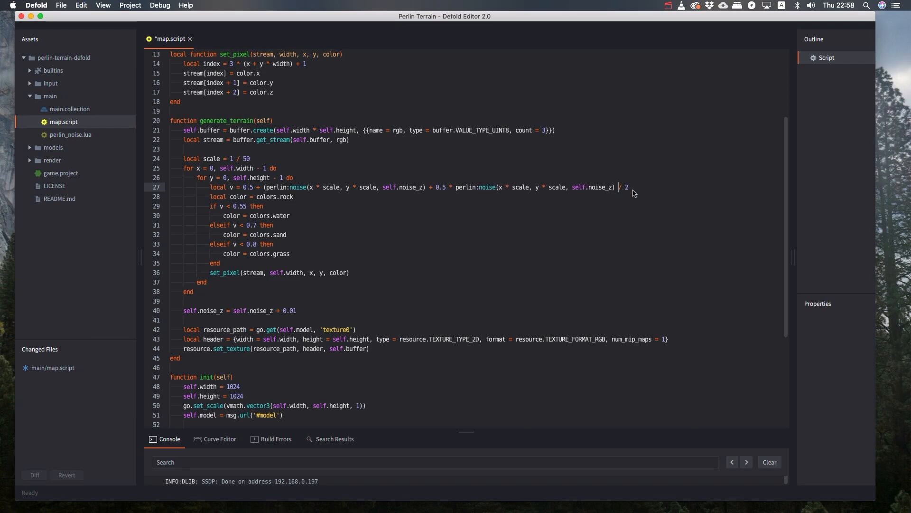
text(+ 0.25 * perlin:noise(x * scale, y * scale, self.no)
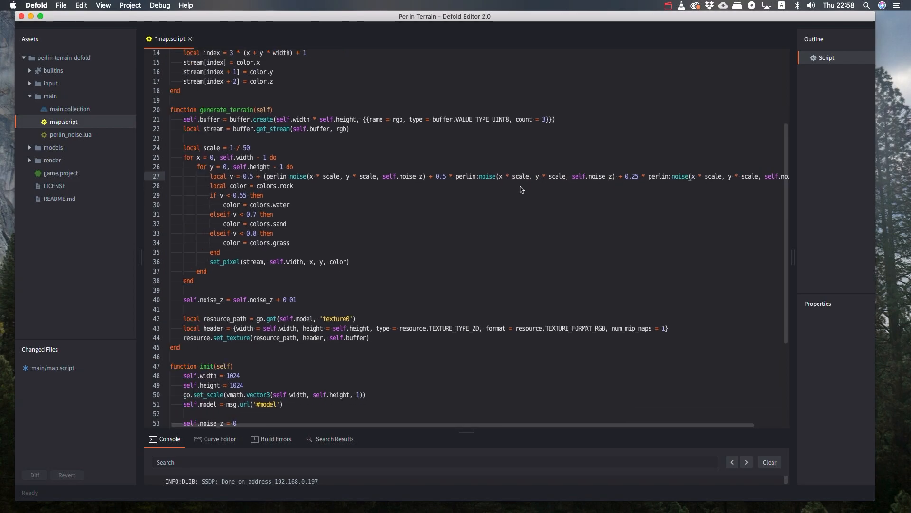
scroll(up, 3)
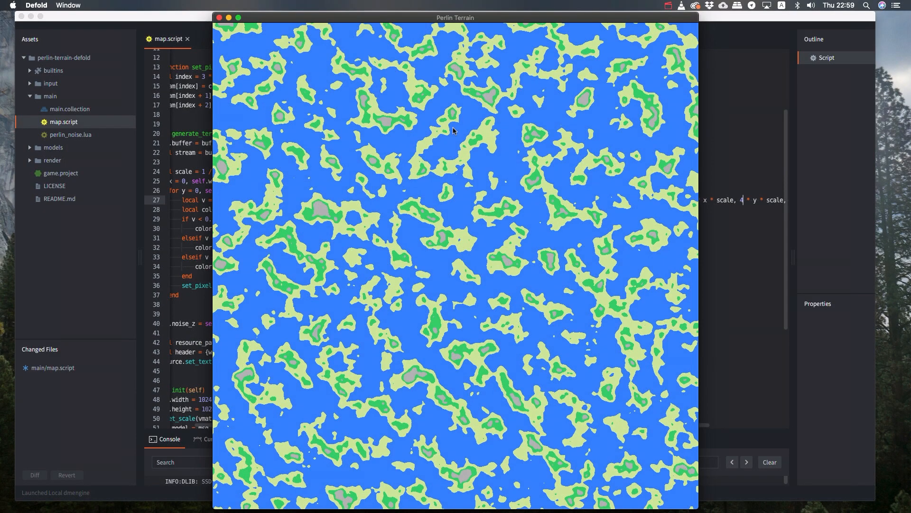
mouse_move(741, 211)
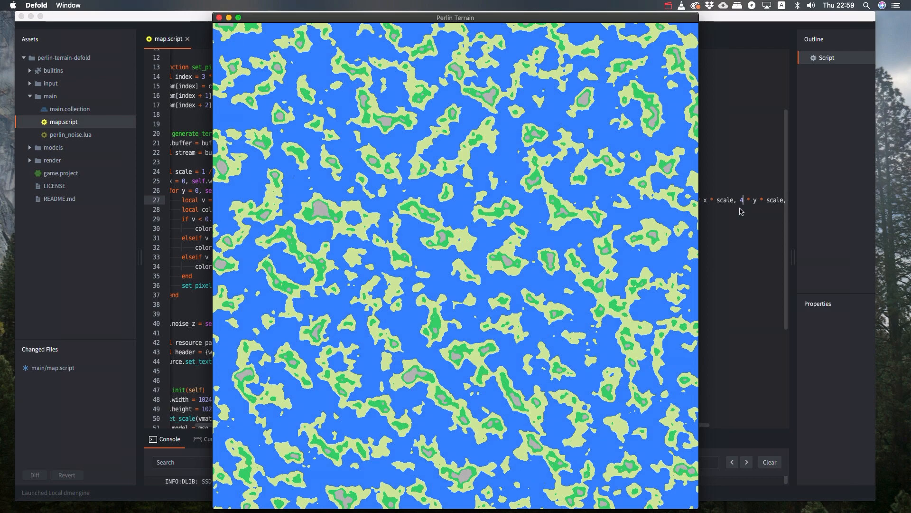
mouse_move(454, 130)
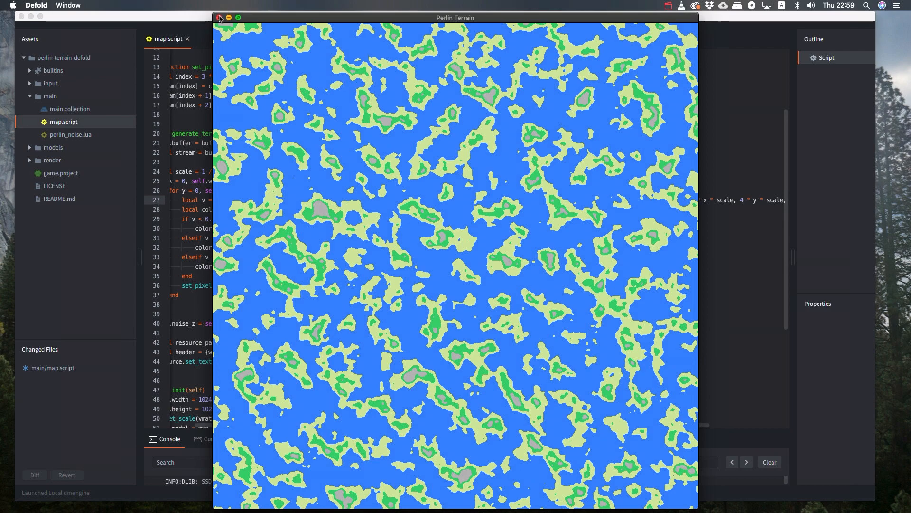
- Close the preview and add v = math.pow(x, y) after the noise sum in map.script
click(221, 17)
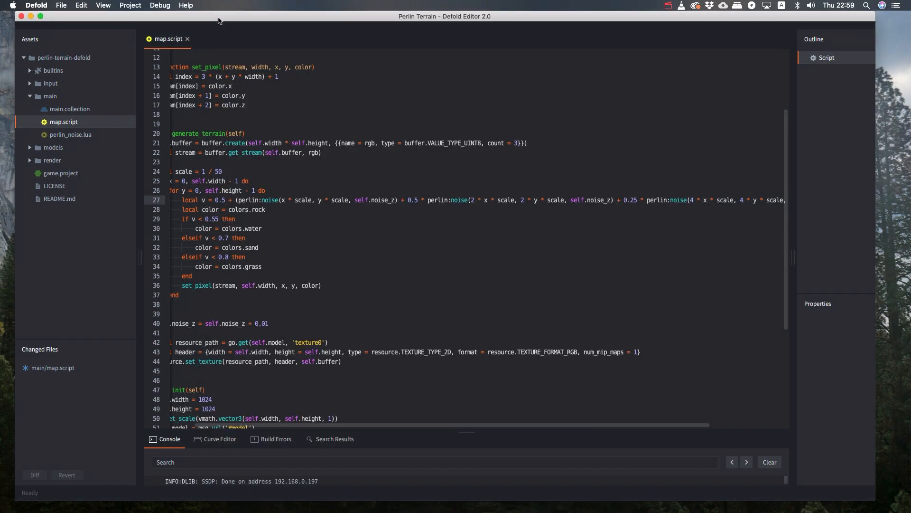
scroll(left, 3)
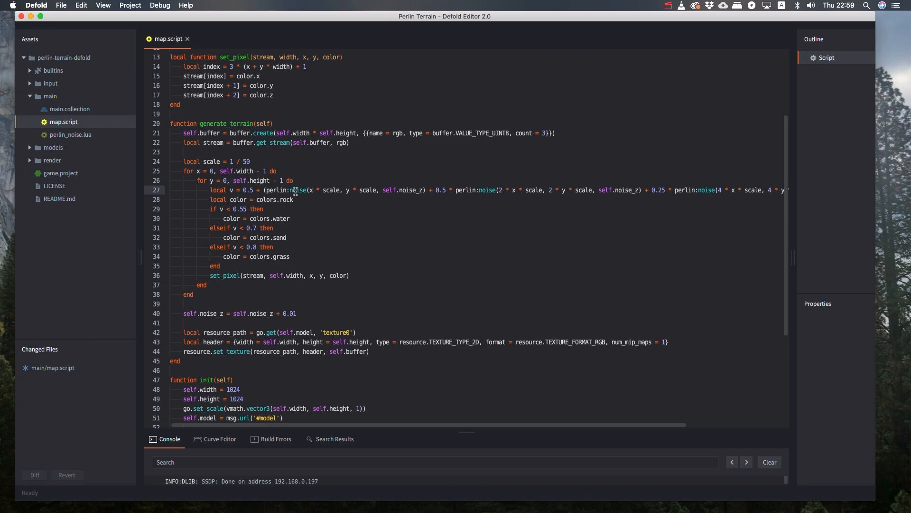
scroll(right, 3)
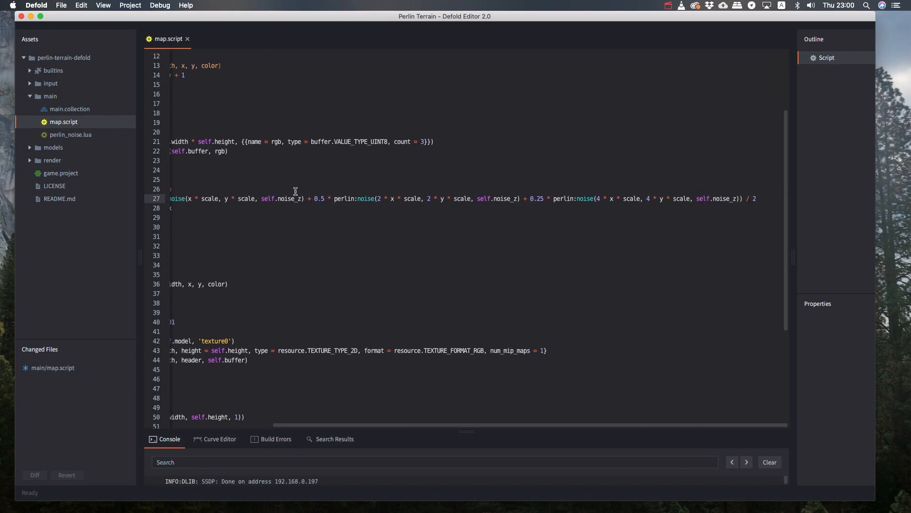
scroll(left, 3)
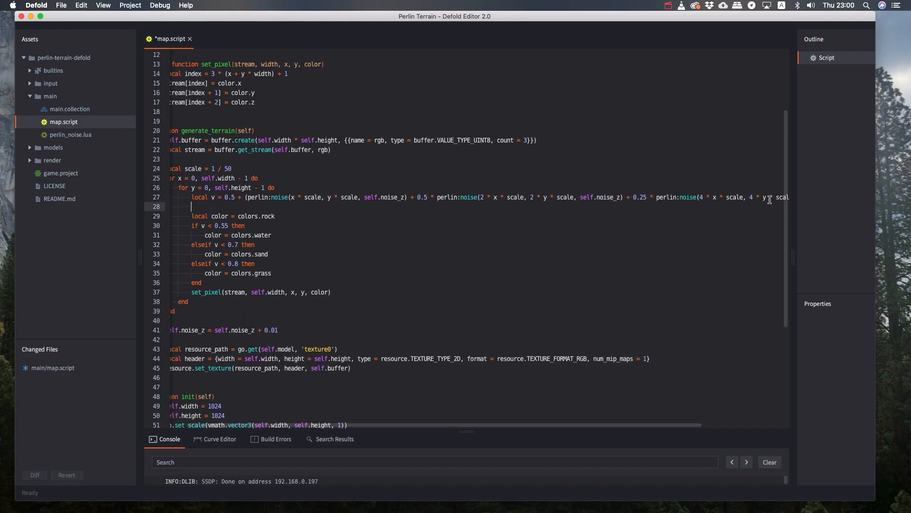
text(v = math.pow(x, y))
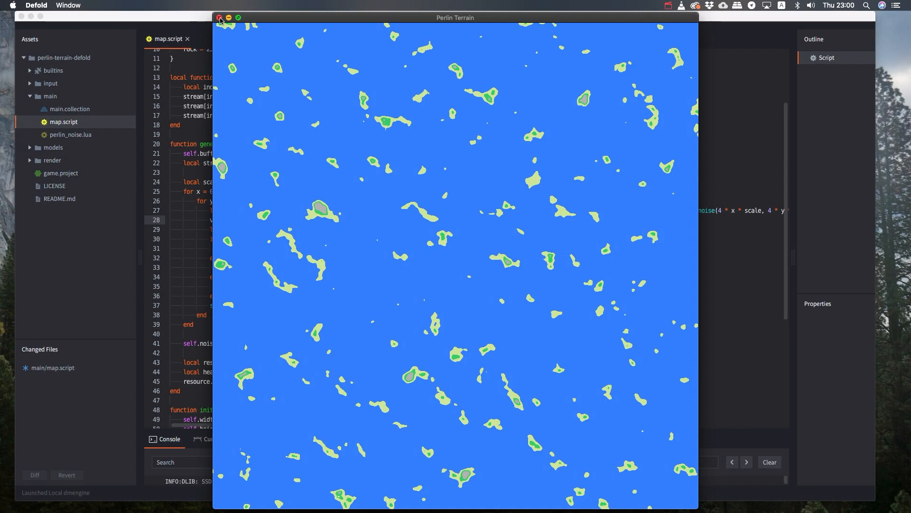
- Close the game preview to return to map.script for the get_normal function
click(219, 17)
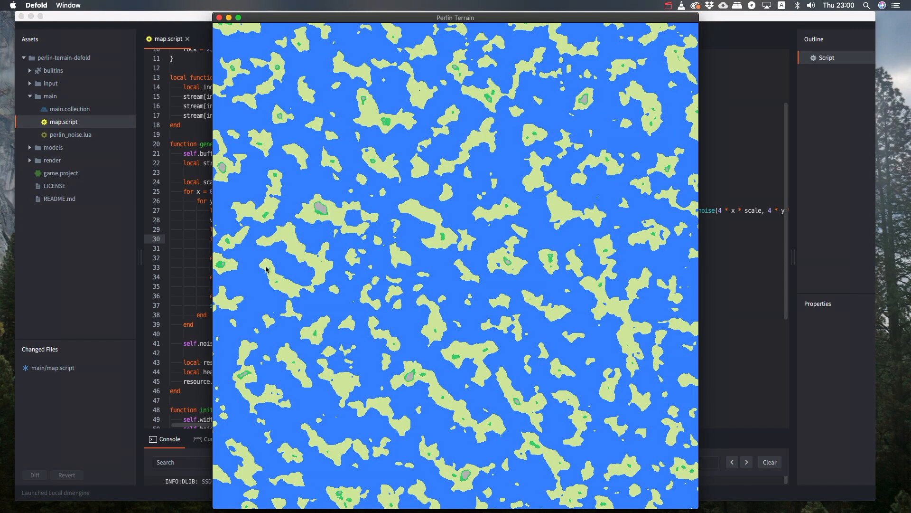
mouse_move(262, 263)
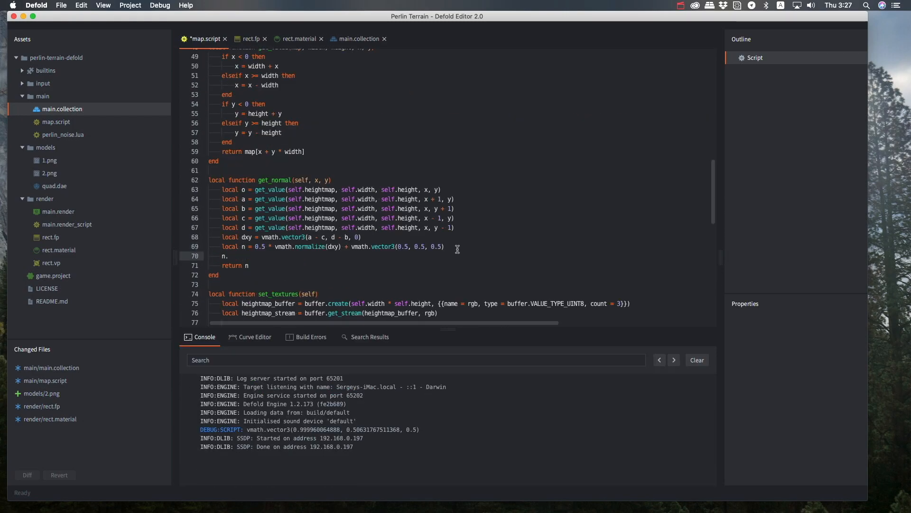
- Set the normal's .z component in get_normal so the terrain renders with scaled shaded relief
text(.z =)
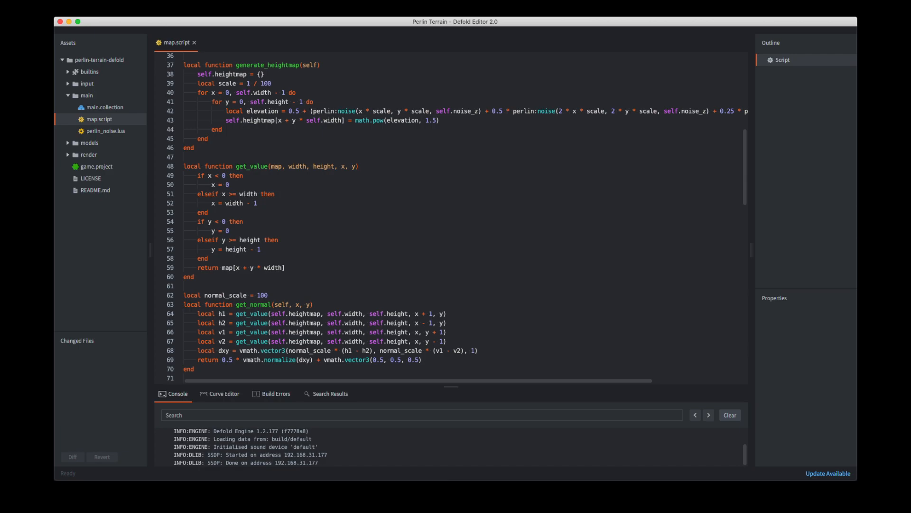
scroll(down, 3)
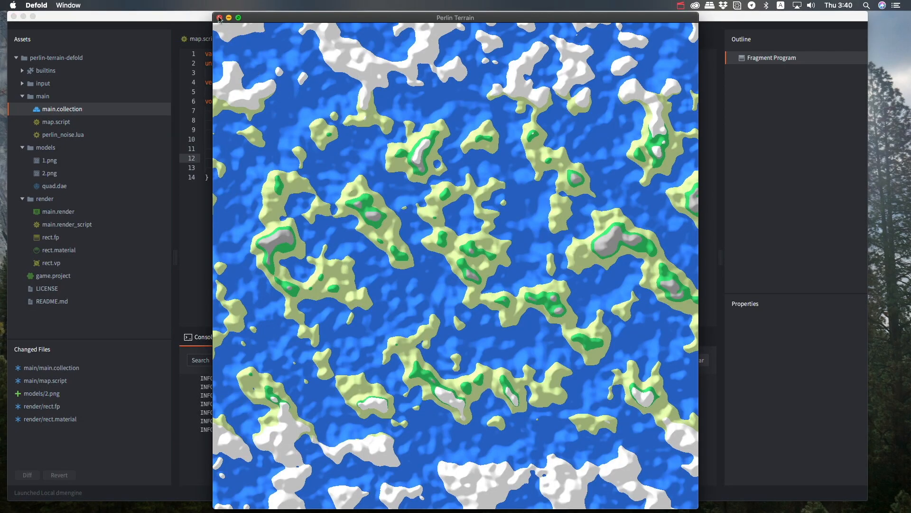
- Close the preview, switch to map.script and add the coldness check that picks colors.snow
click(220, 17)
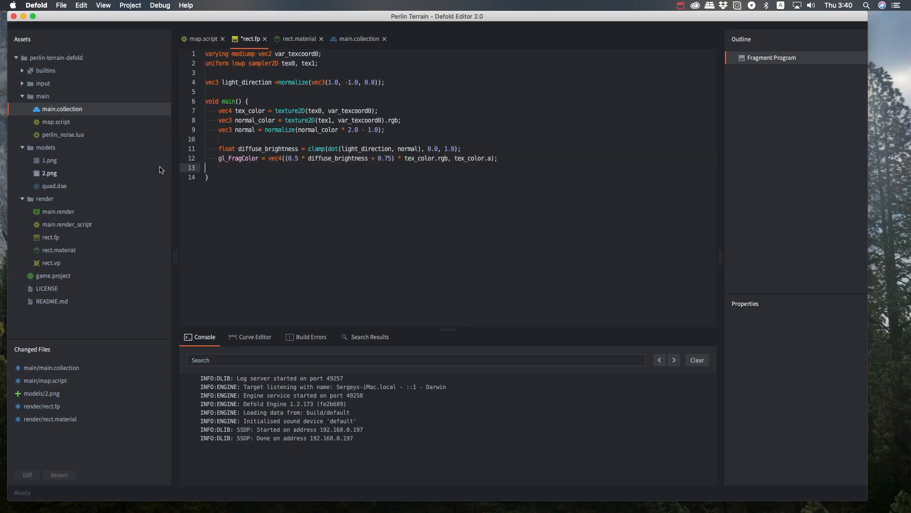
click(204, 38)
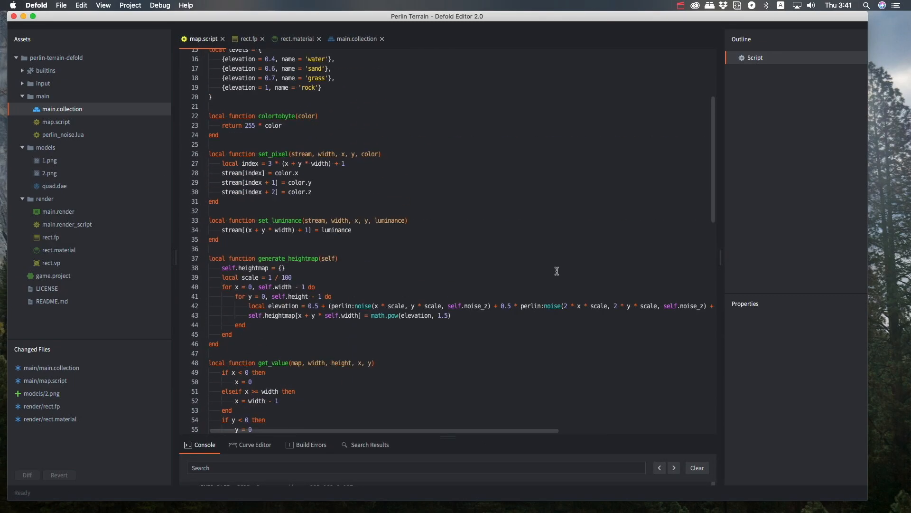
scroll(down, 3)
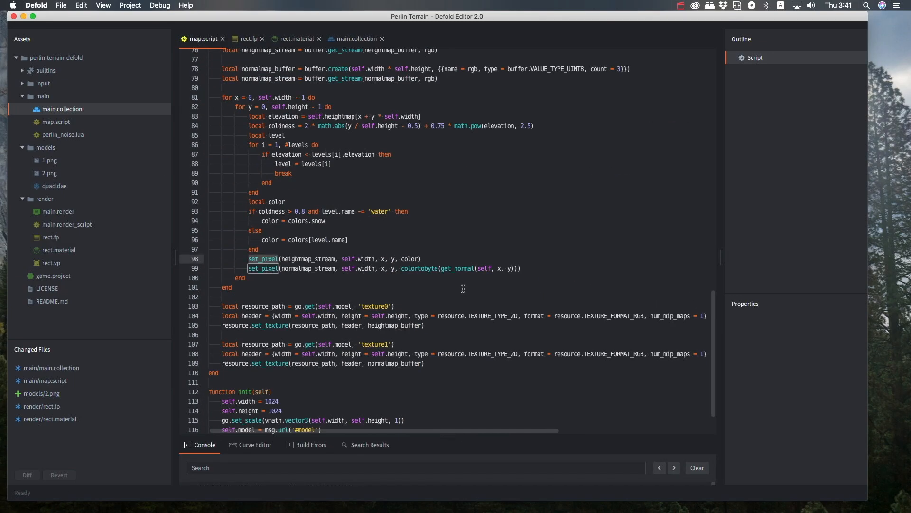
click(249, 39)
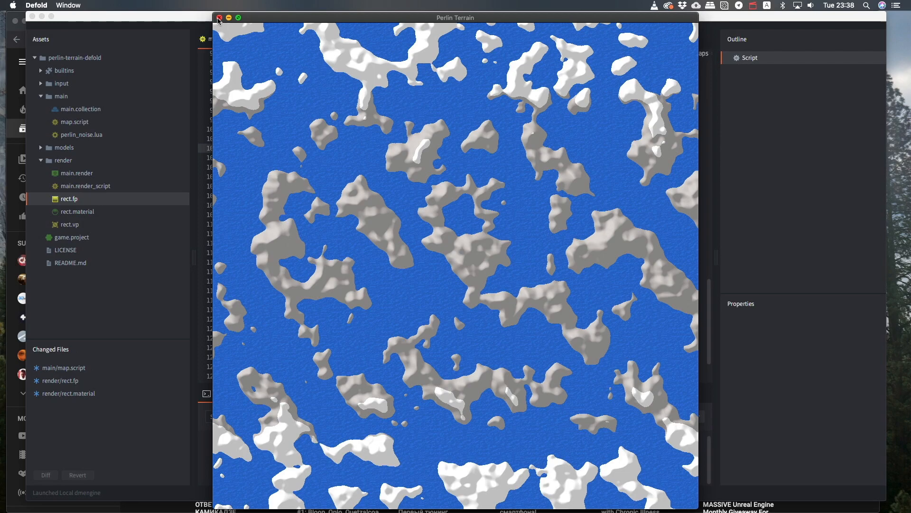
- Close the snowy preview, set light_position in map.script and begin a go.animate call with go.easing_
click(219, 17)
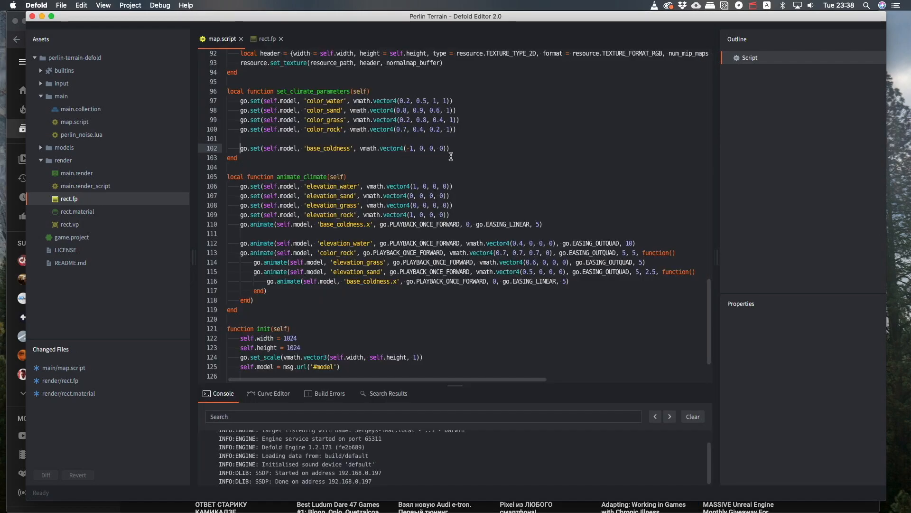
click(545, 224)
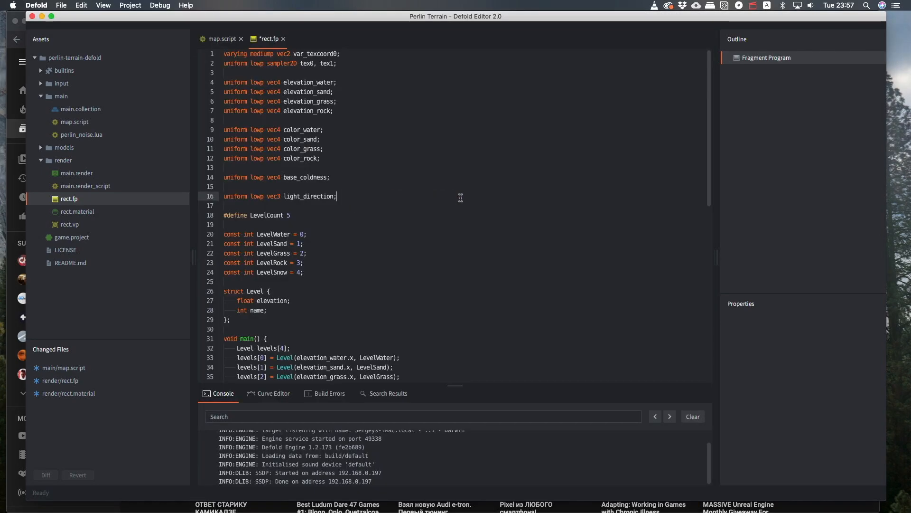
scroll(down, 3)
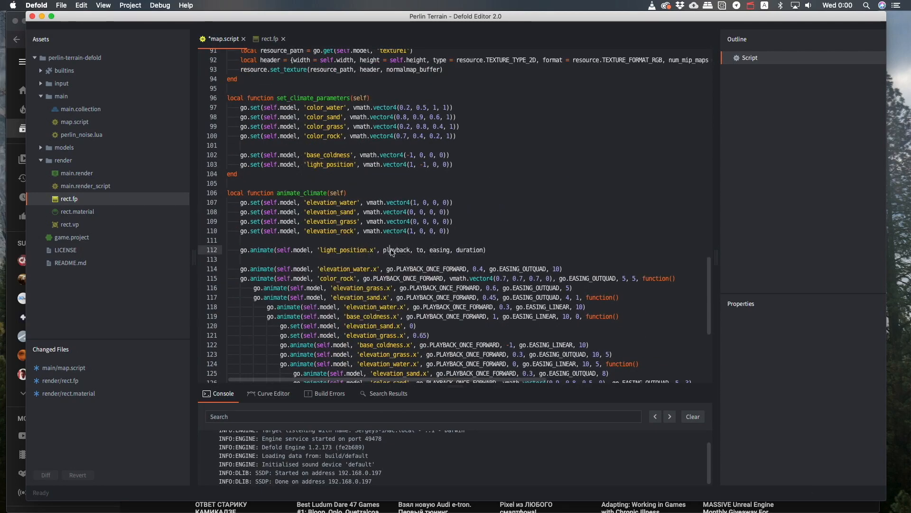
text(go.easing_)
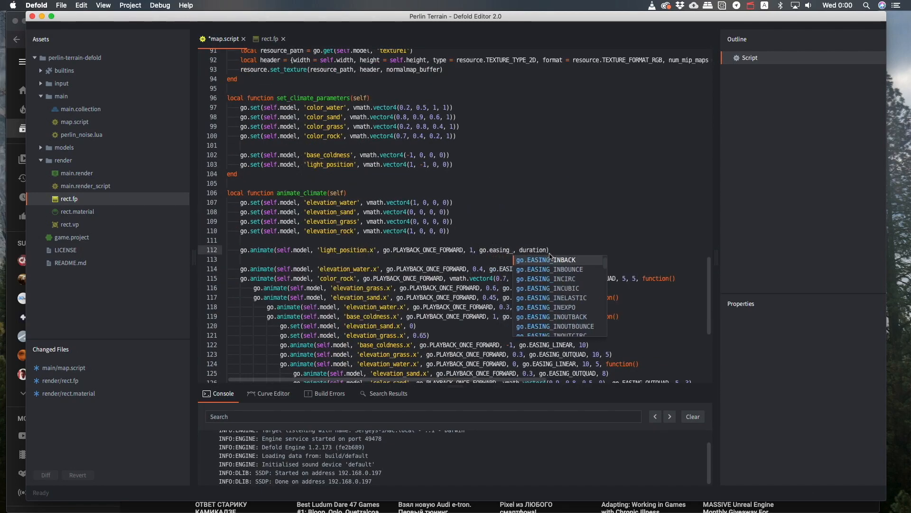